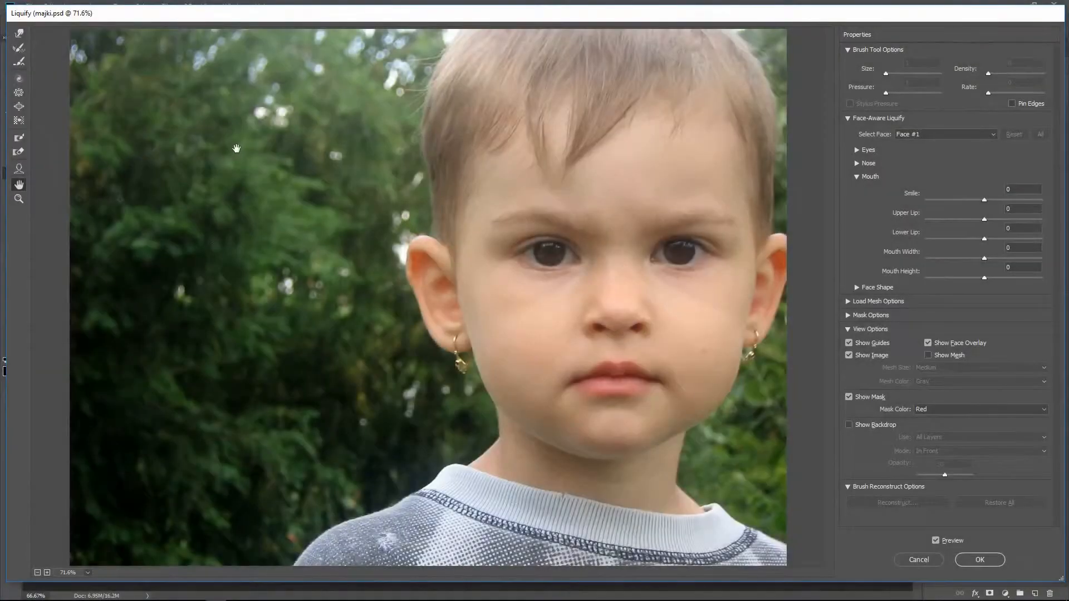
# Step: Select the Face tool in Liquify to give the boy a mouth Smile of 91
pyautogui.click(19, 169)
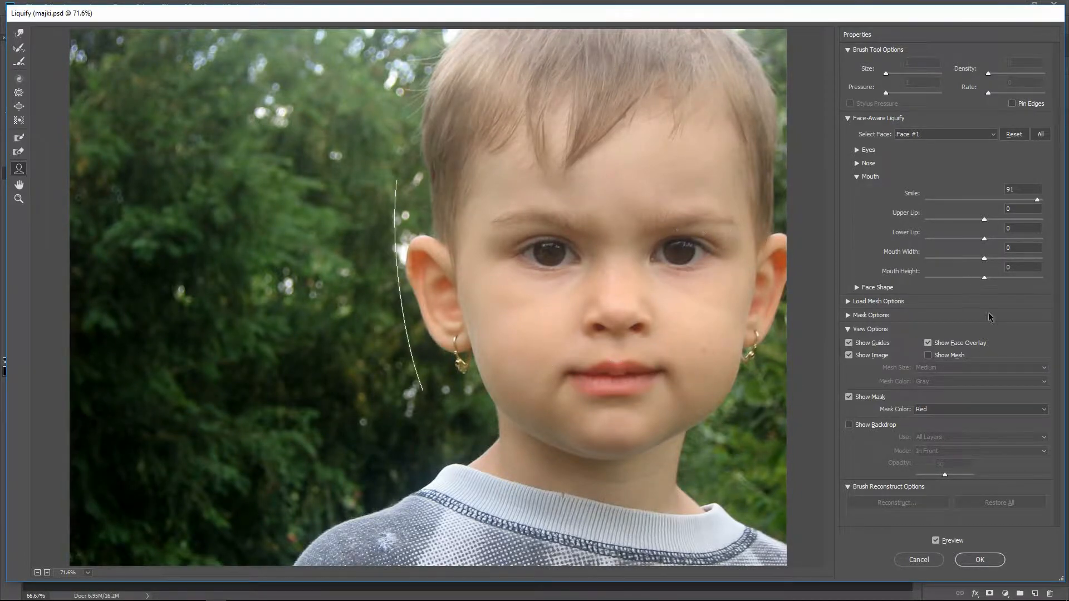
pyautogui.moveTo(979, 563)
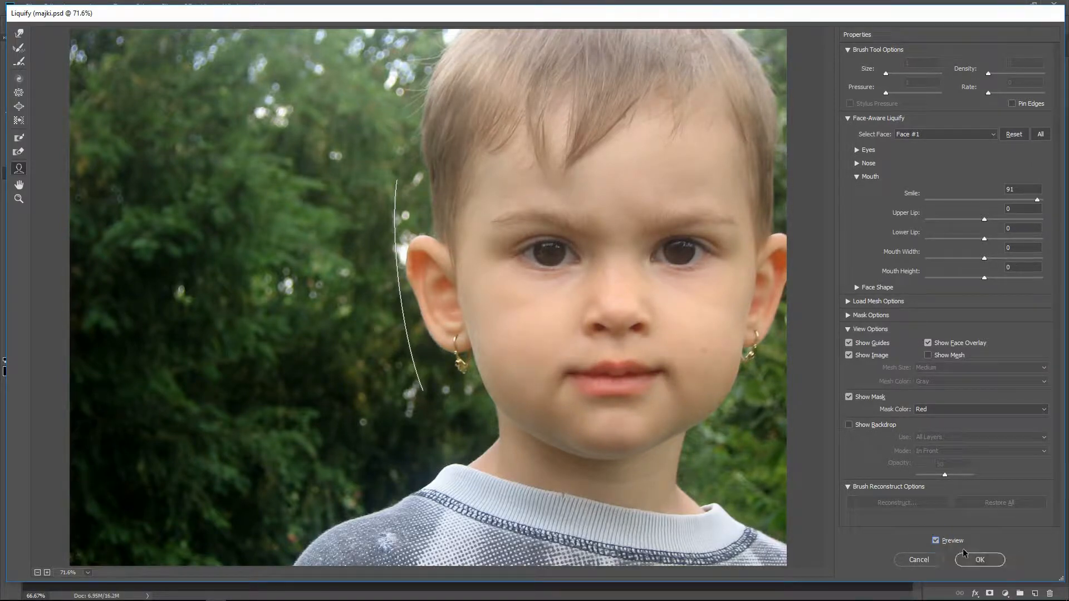
pyautogui.click(979, 560)
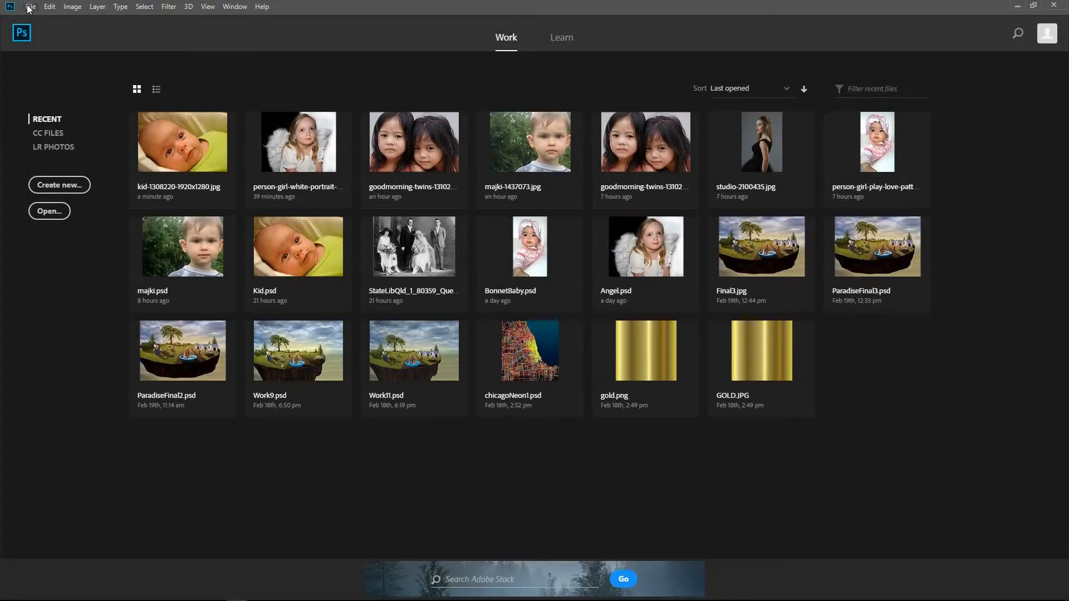
# Step: Open the kid Smile.png baby photo from the Smile folder
pyautogui.click(29, 6)
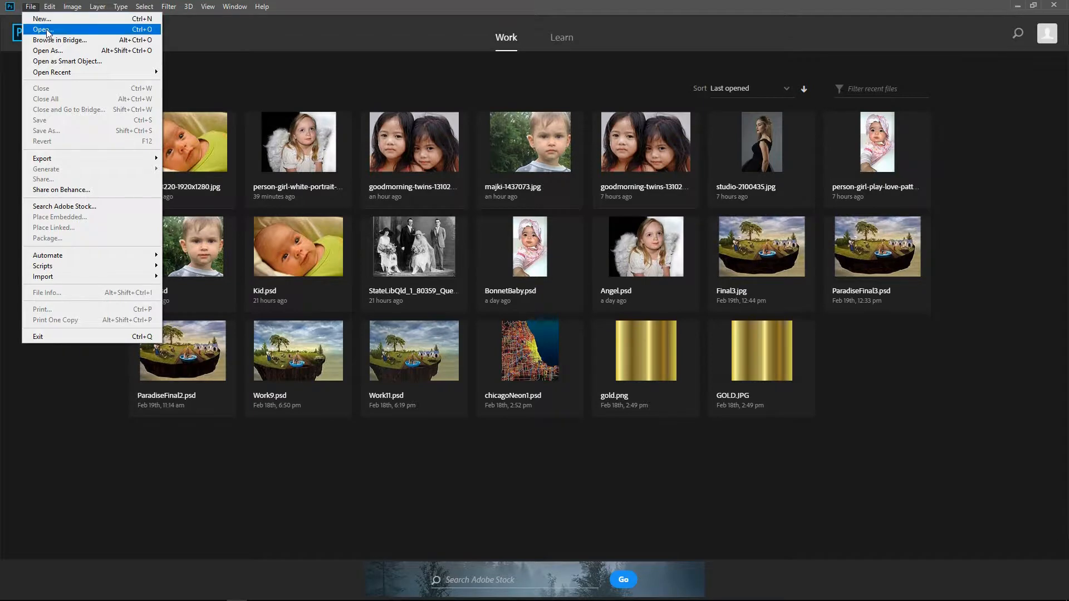
pyautogui.click(41, 29)
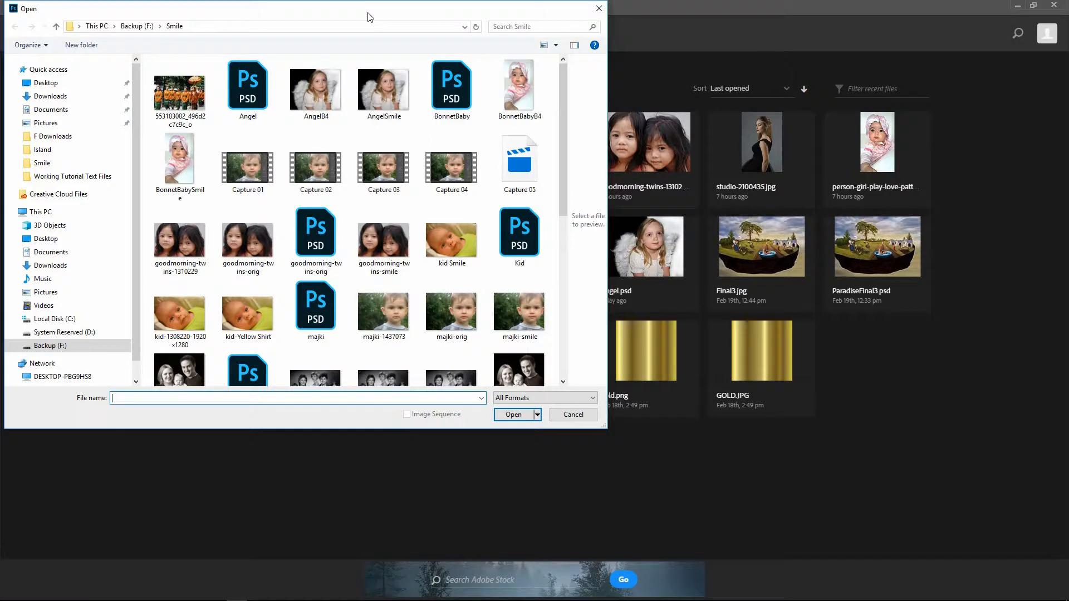
pyautogui.click(451, 232)
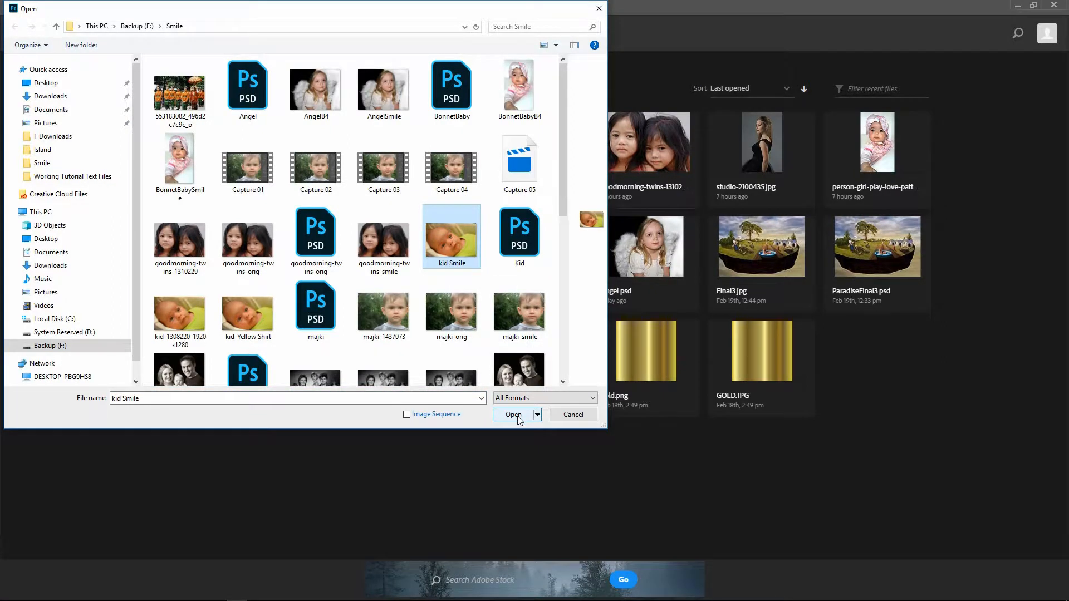
pyautogui.click(512, 414)
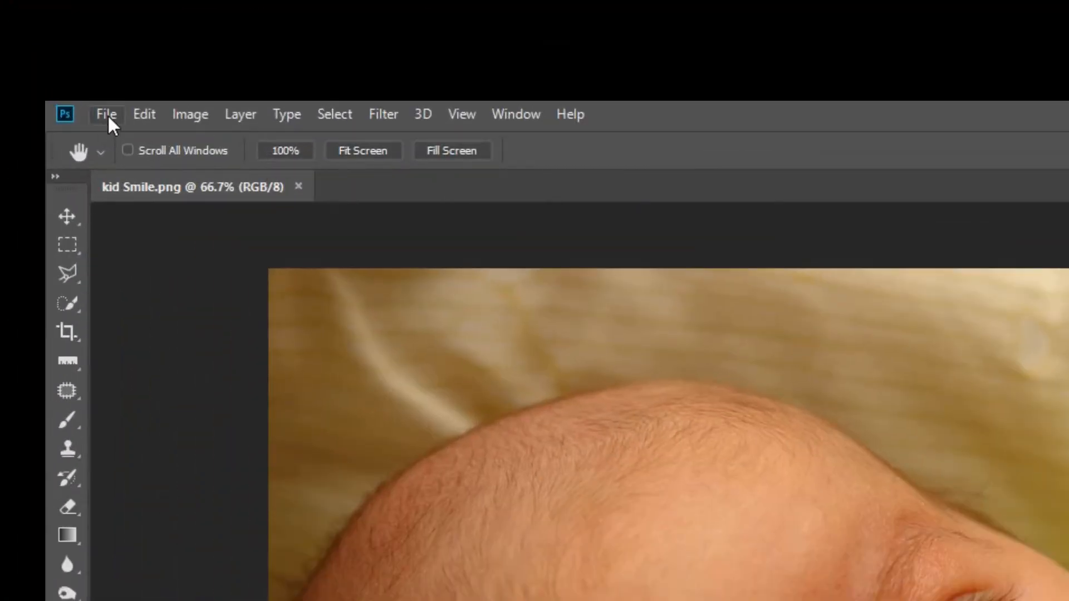
# Step: Save the baby photo as Photoshop (*.PSD) format, creating kid Smile.psd in the Smile folder
pyautogui.click(106, 113)
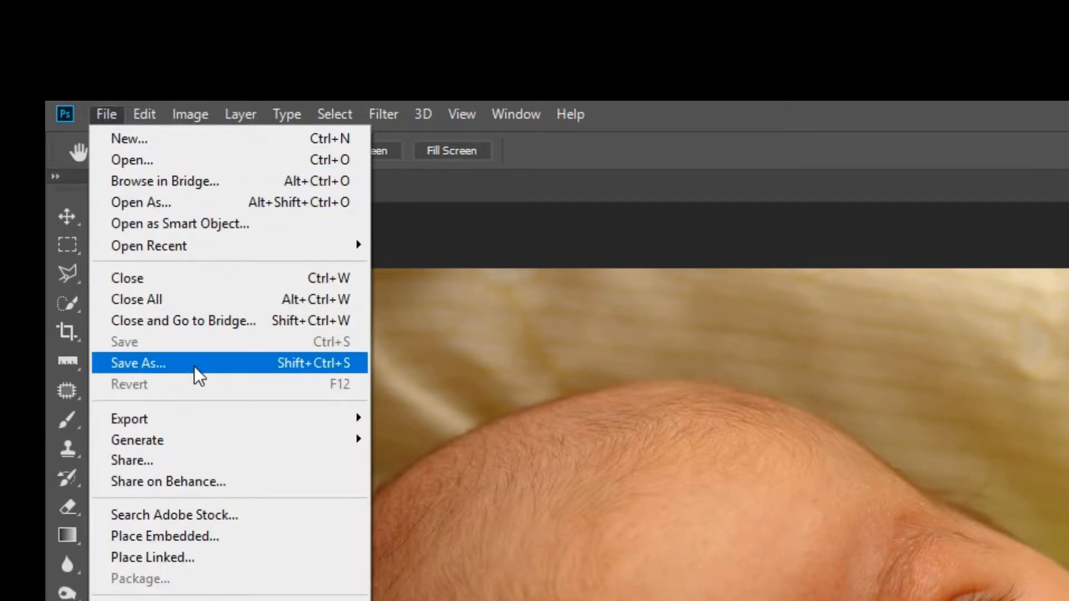
pyautogui.click(138, 363)
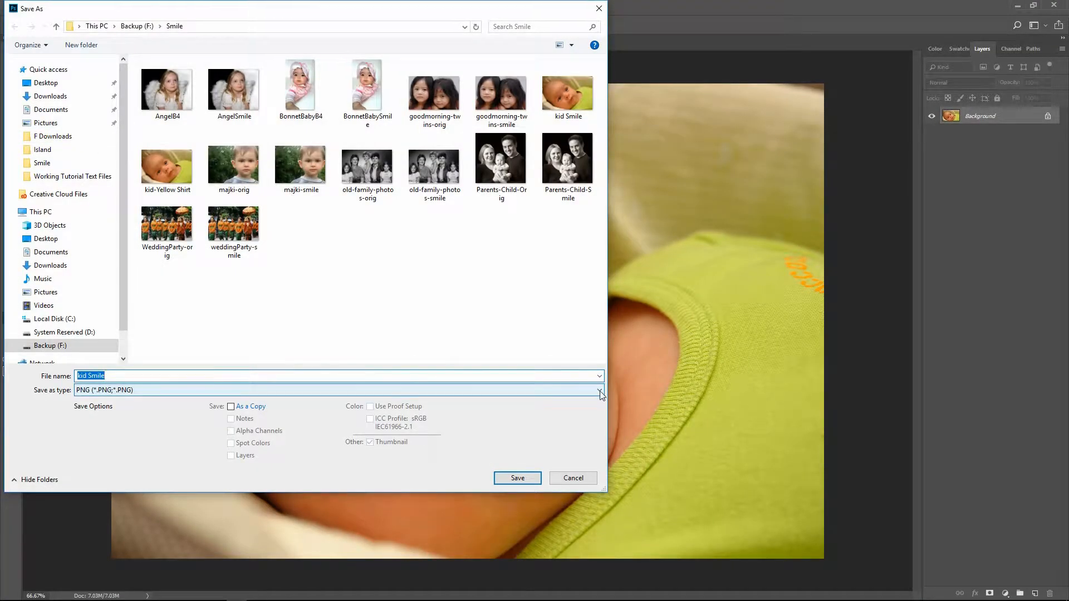
pyautogui.click(599, 390)
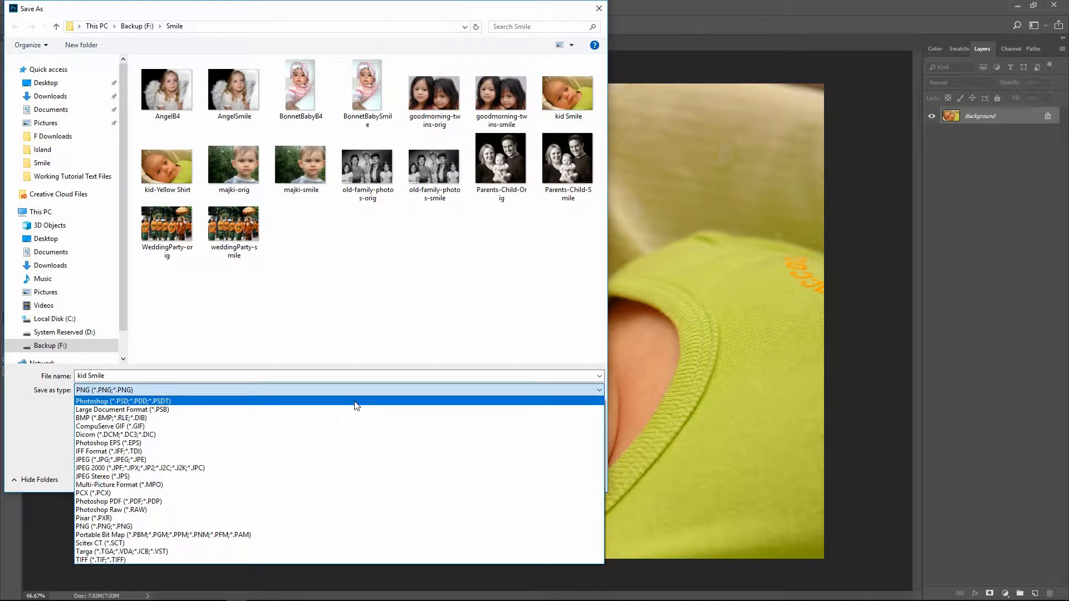
pyautogui.click(122, 401)
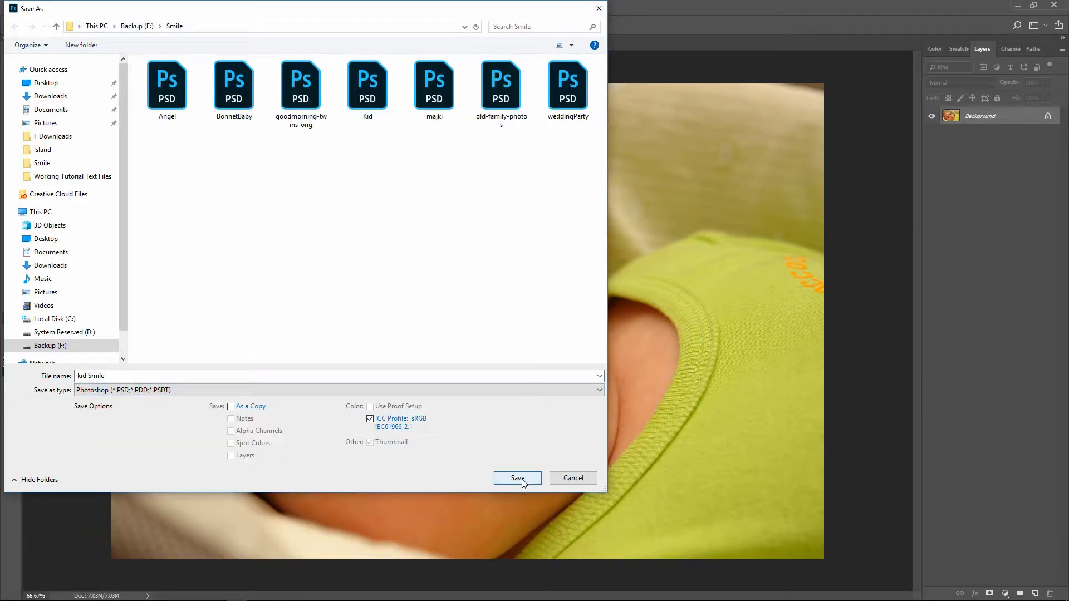
pyautogui.click(517, 478)
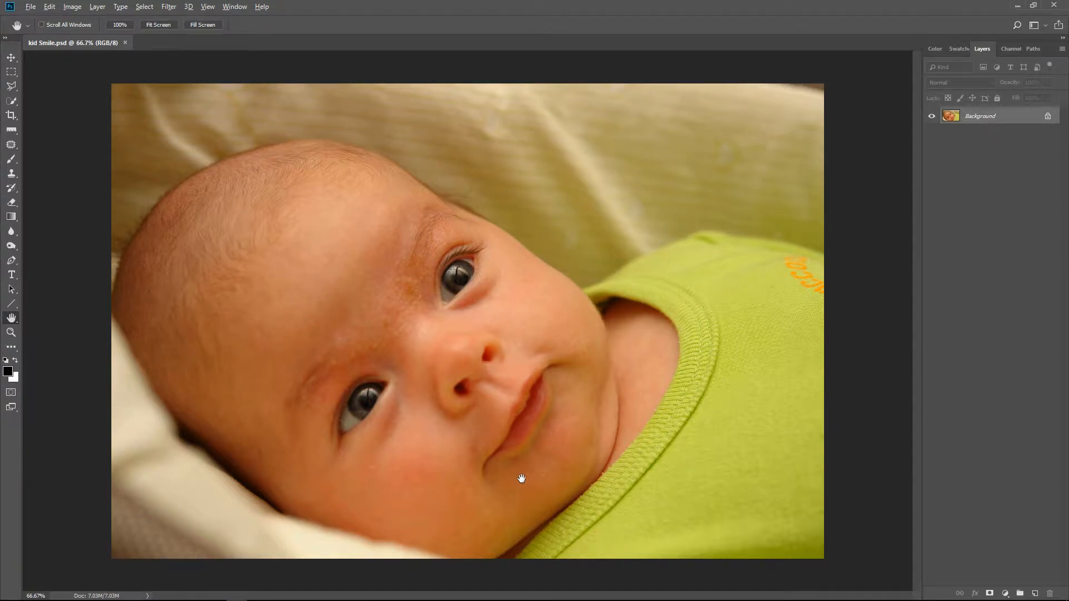
# Step: Duplicate the Background layer as a new layer named Work
pyautogui.click(980, 115)
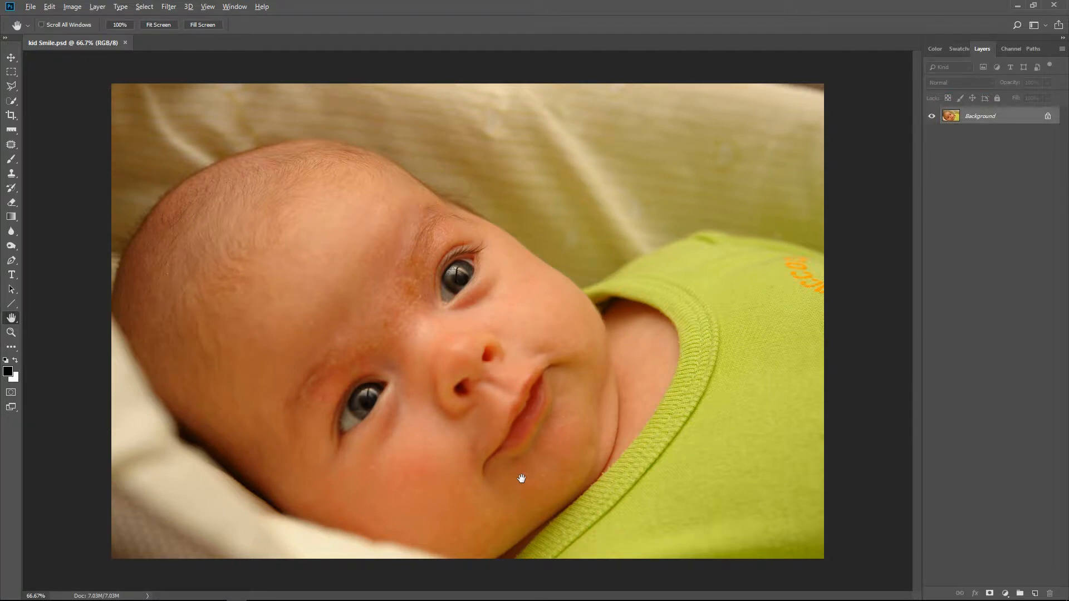
pyautogui.rightClick(980, 115)
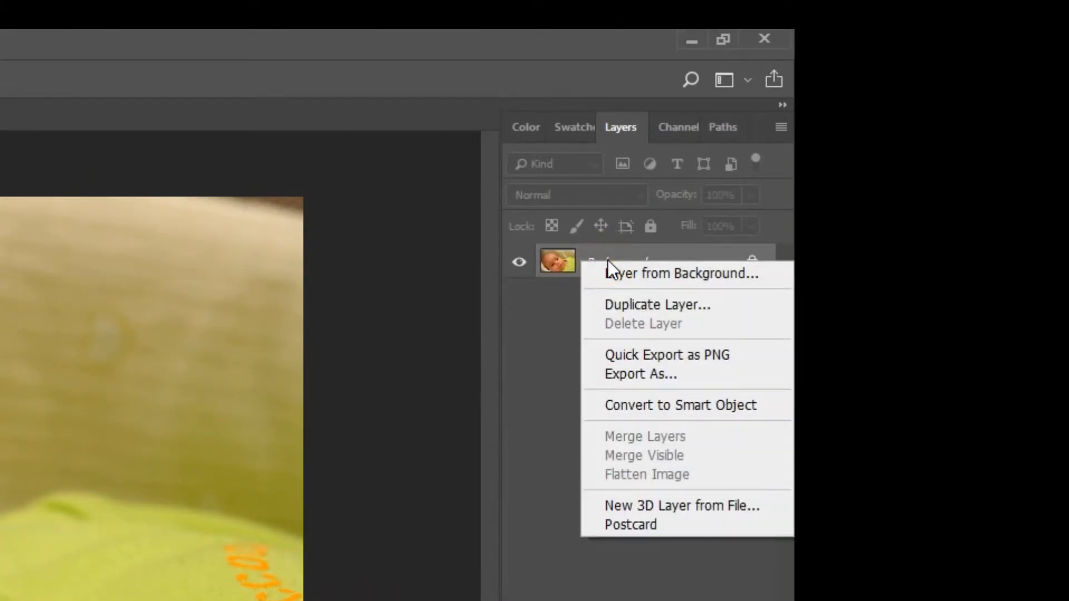
pyautogui.moveTo(686, 305)
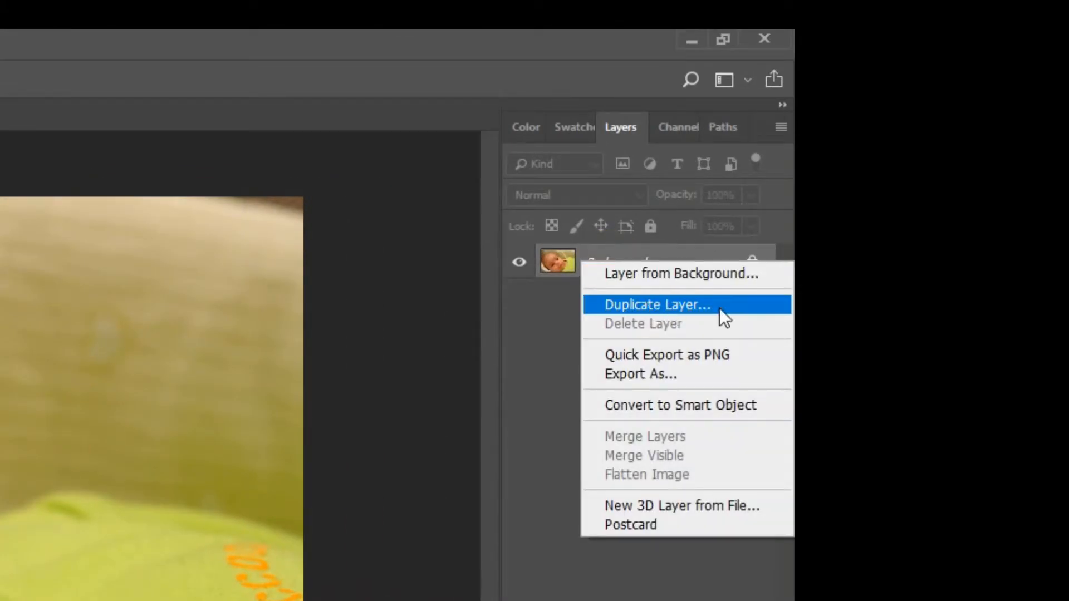
pyautogui.click(657, 305)
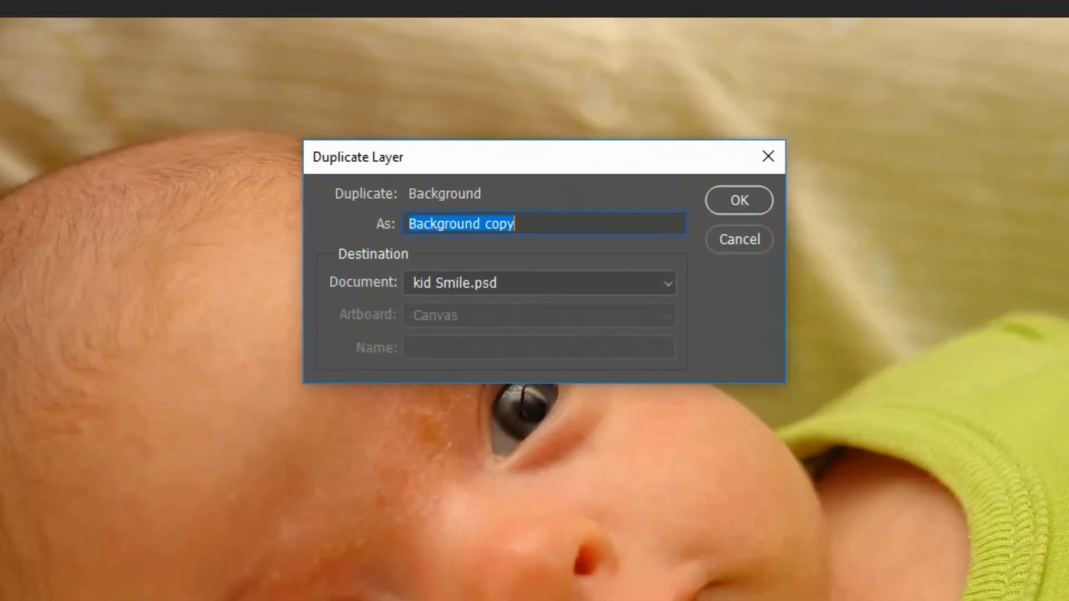
pyautogui.moveTo(620, 256)
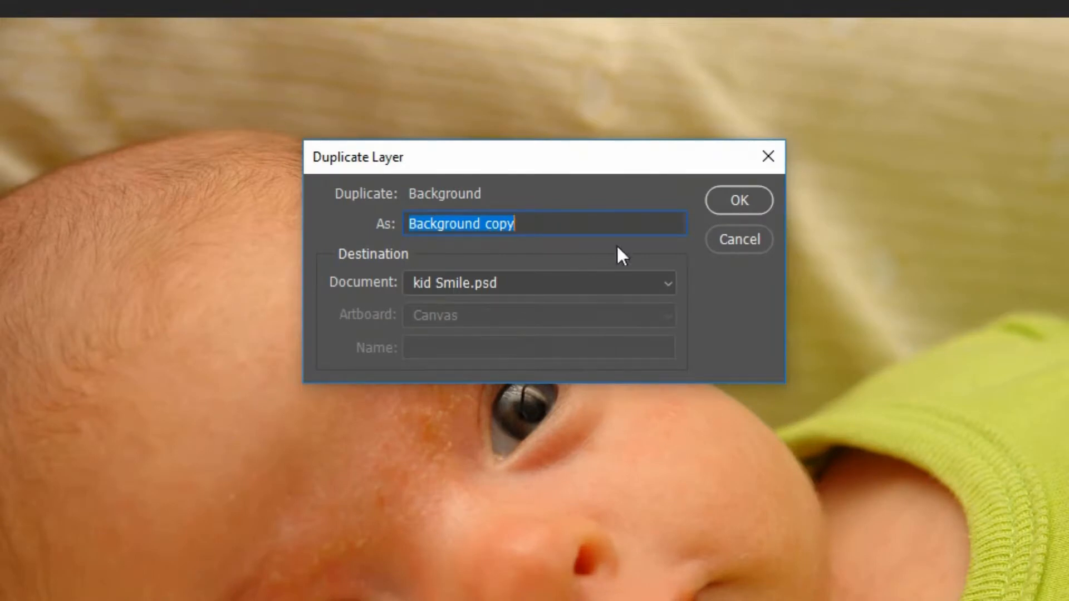
pyautogui.write('Work')
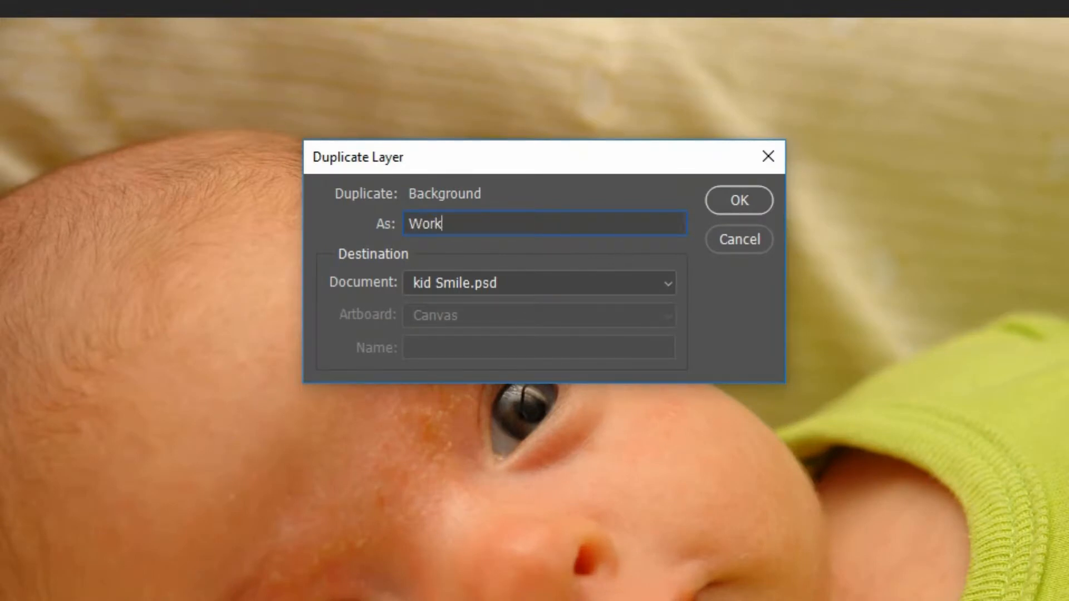
pyautogui.click(737, 201)
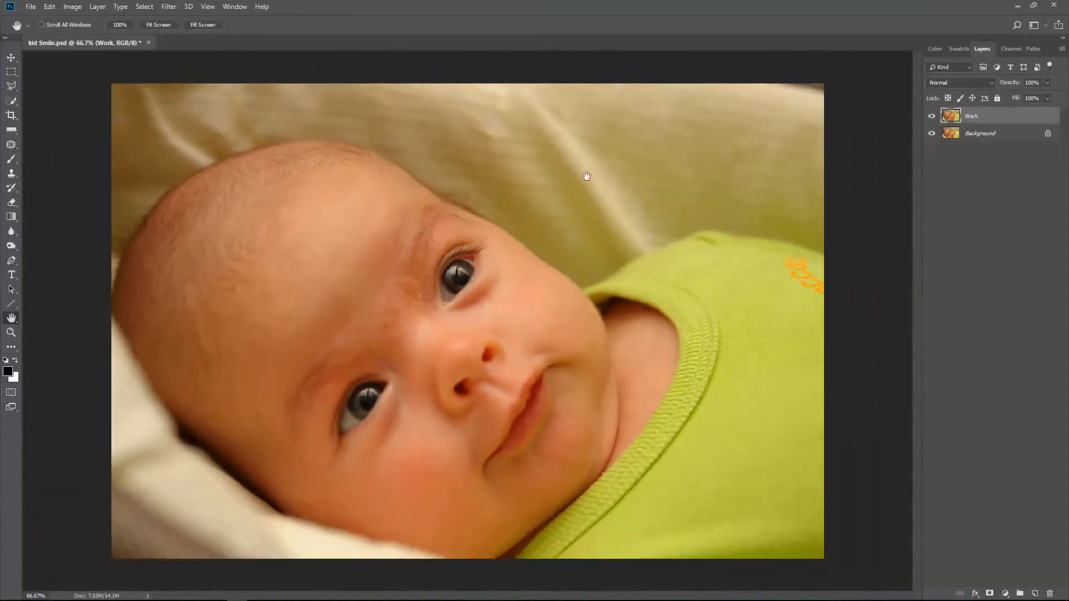
pyautogui.moveTo(887, 180)
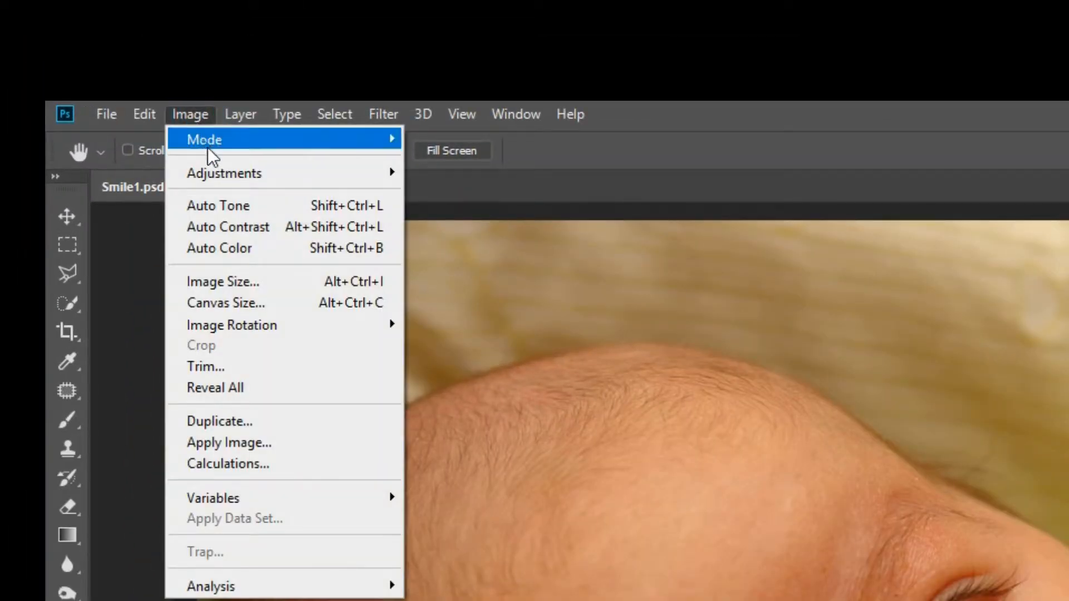
# Step: Resize the image to 6.5 inches wide at 300 pixels per inch with Resample on (1950 × 1300 px)
pyautogui.click(223, 280)
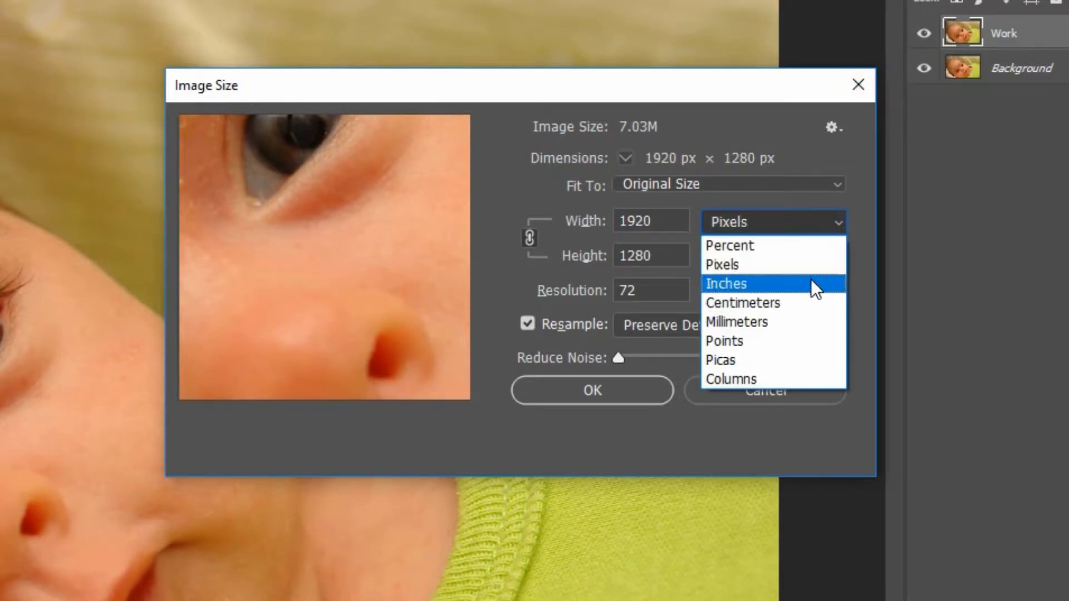
pyautogui.click(726, 283)
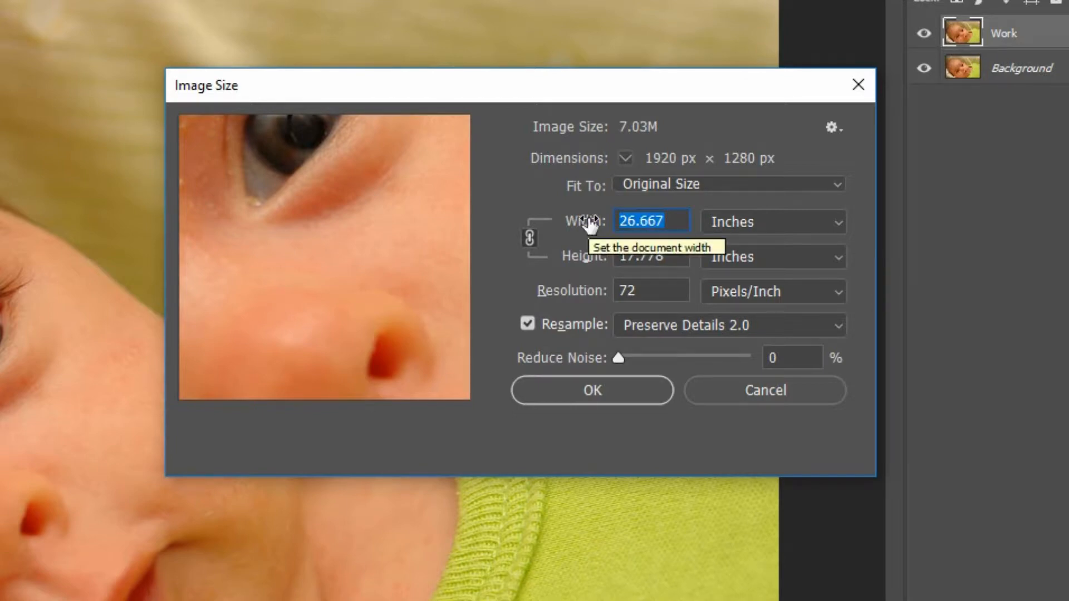
pyautogui.write('6.5')
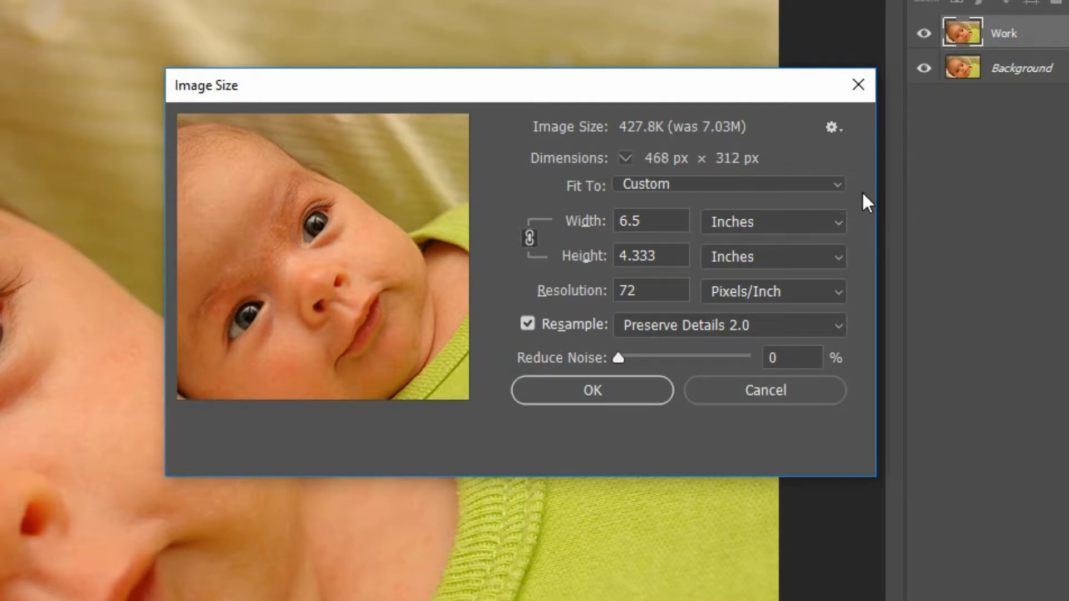
pyautogui.moveTo(657, 287)
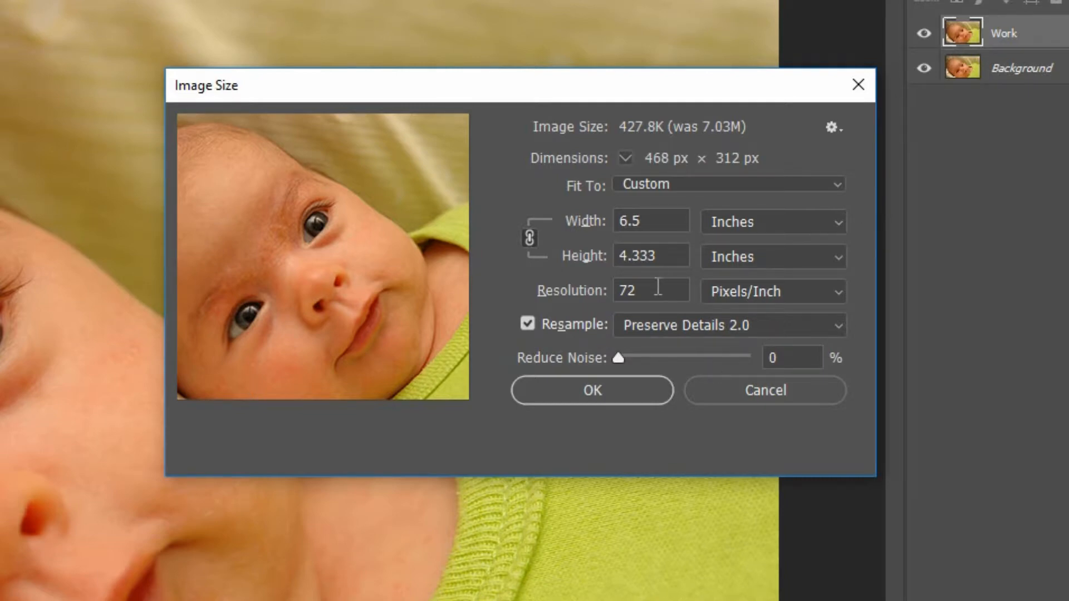
pyautogui.tripleClick(649, 291)
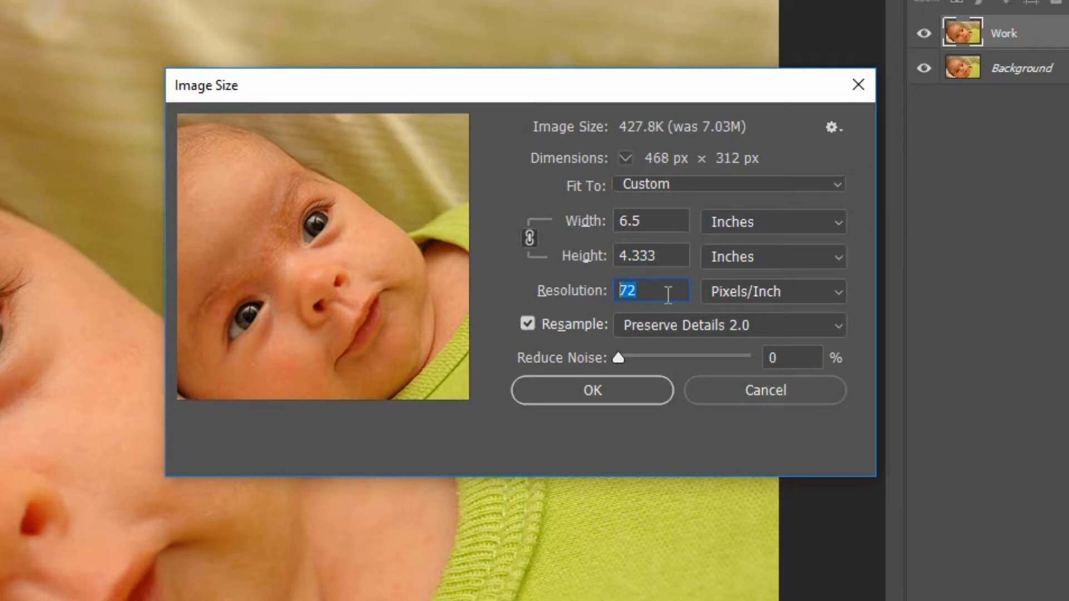
pyautogui.write('300')
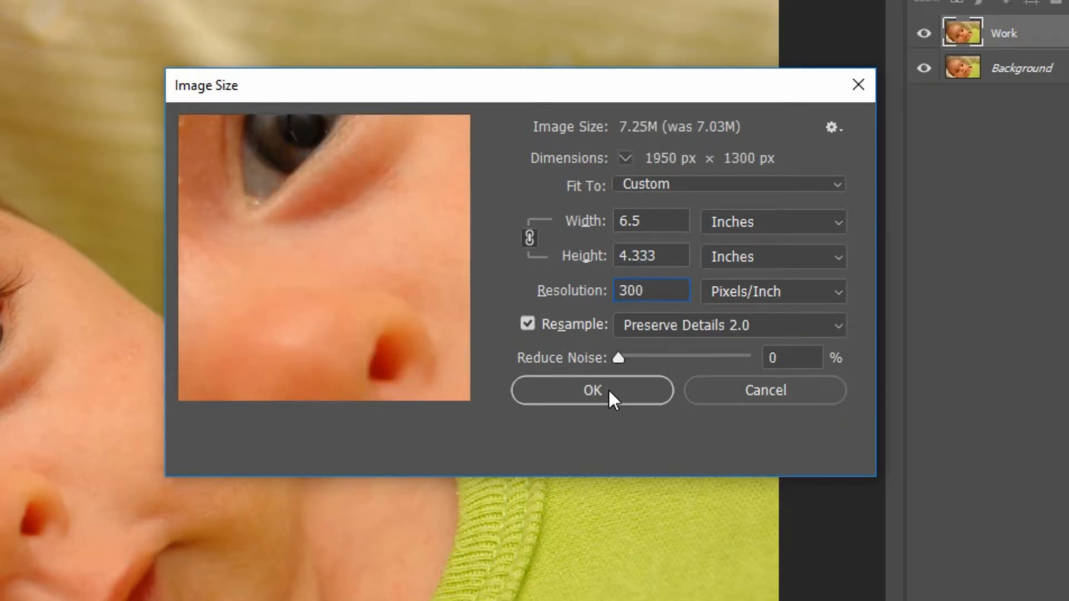
pyautogui.click(591, 390)
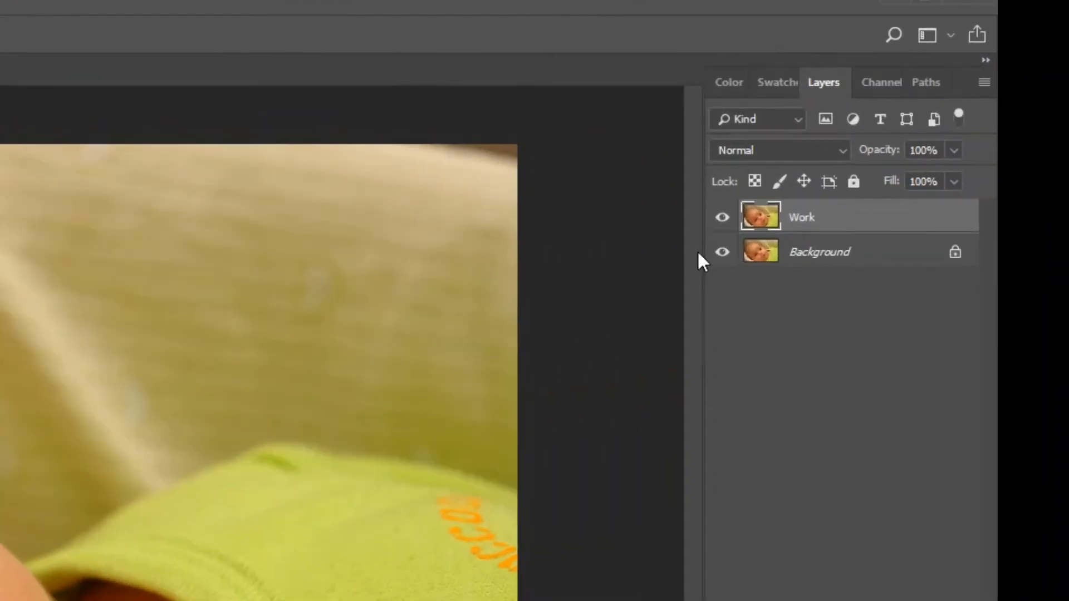
pyautogui.rightClick(802, 217)
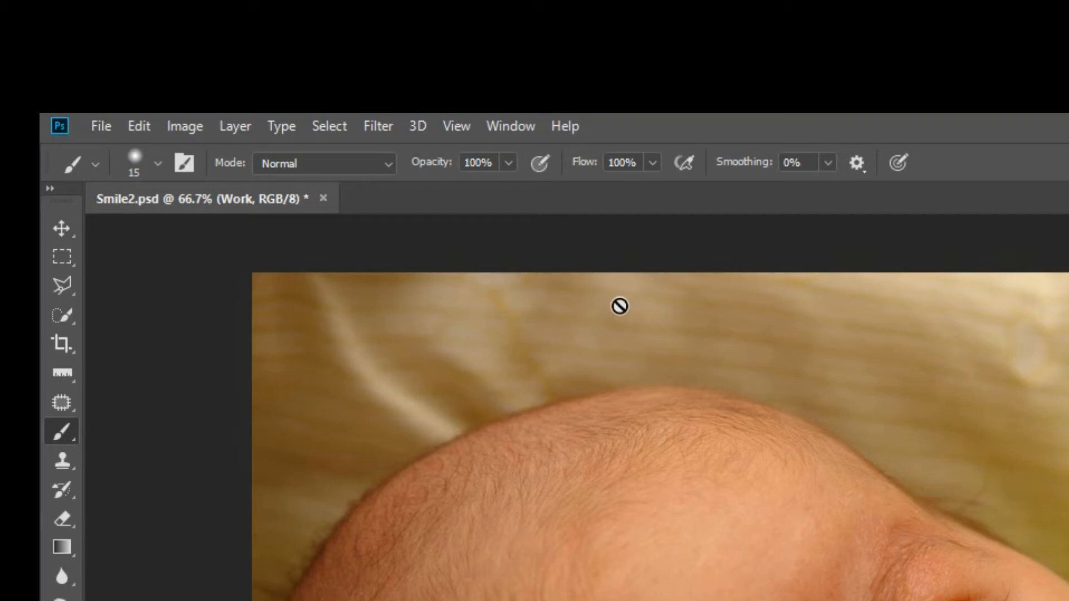
# Step: Launch Filter > Liquify on the baby photo so it detects Face #1
pyautogui.click(377, 126)
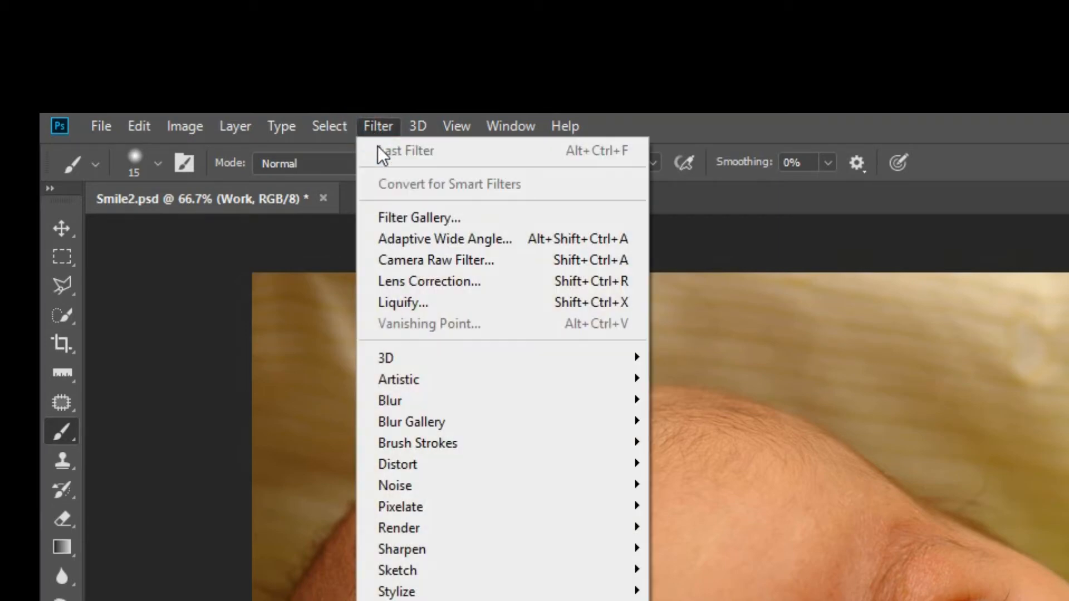
pyautogui.click(402, 301)
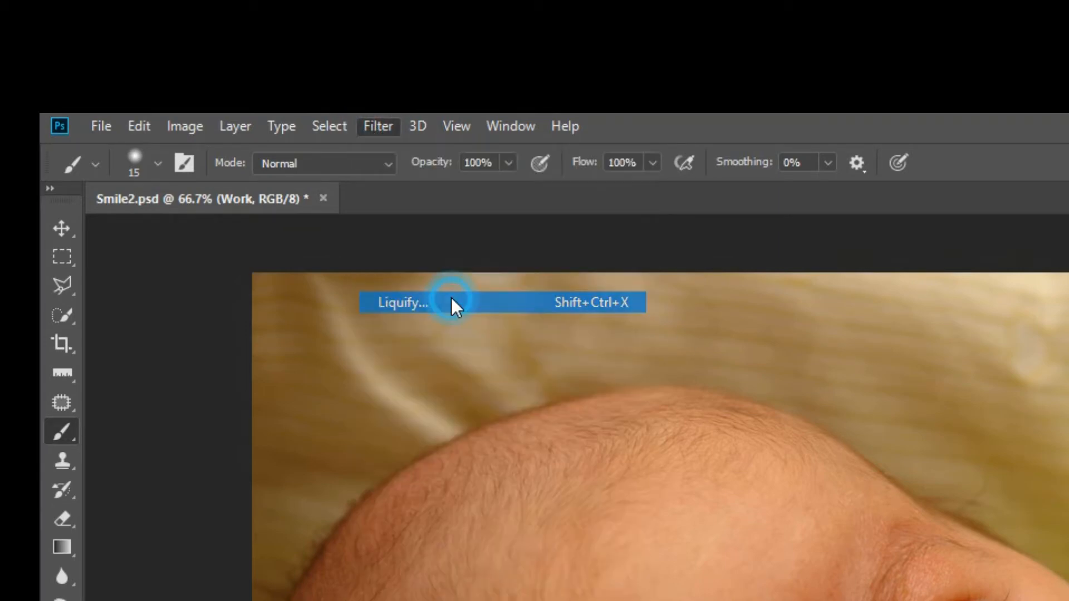
pyautogui.click(401, 303)
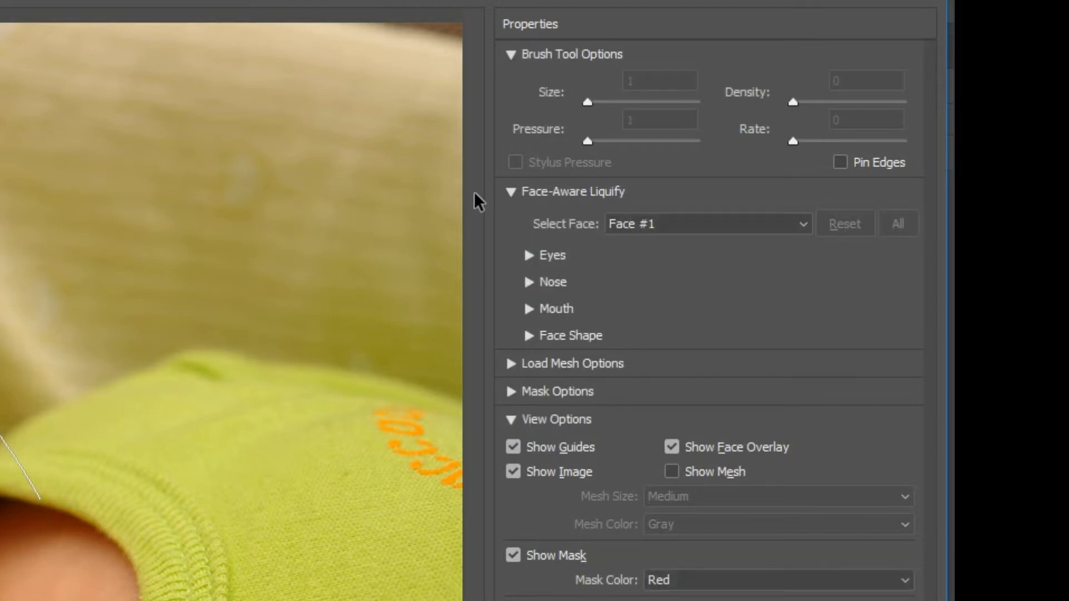
pyautogui.moveTo(533, 316)
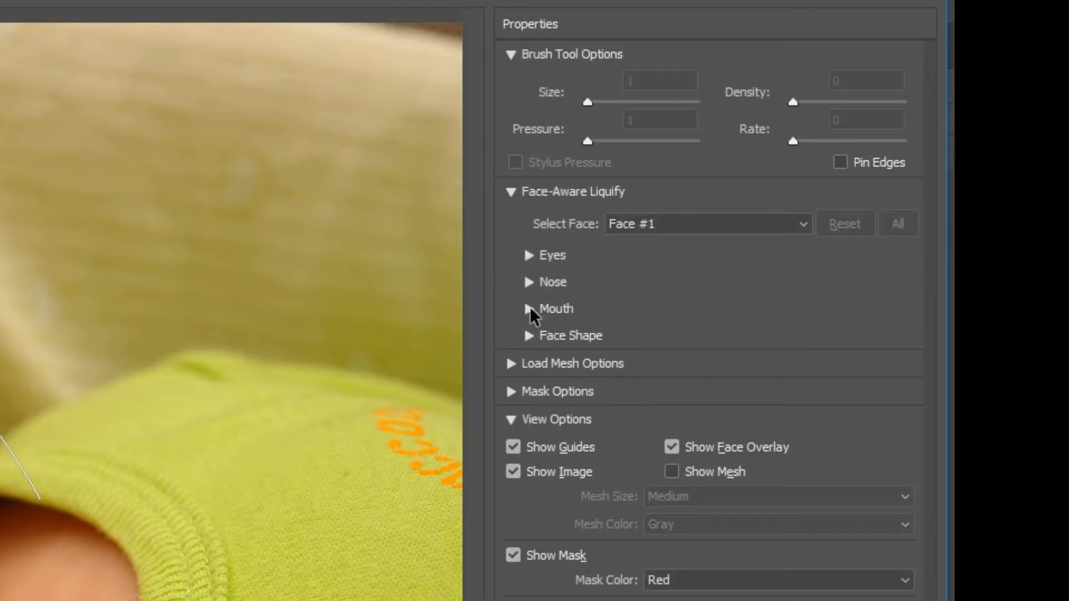
# Step: Expand the Face-Aware Liquify Mouth section showing the Smile and lip sliders
pyautogui.click(528, 308)
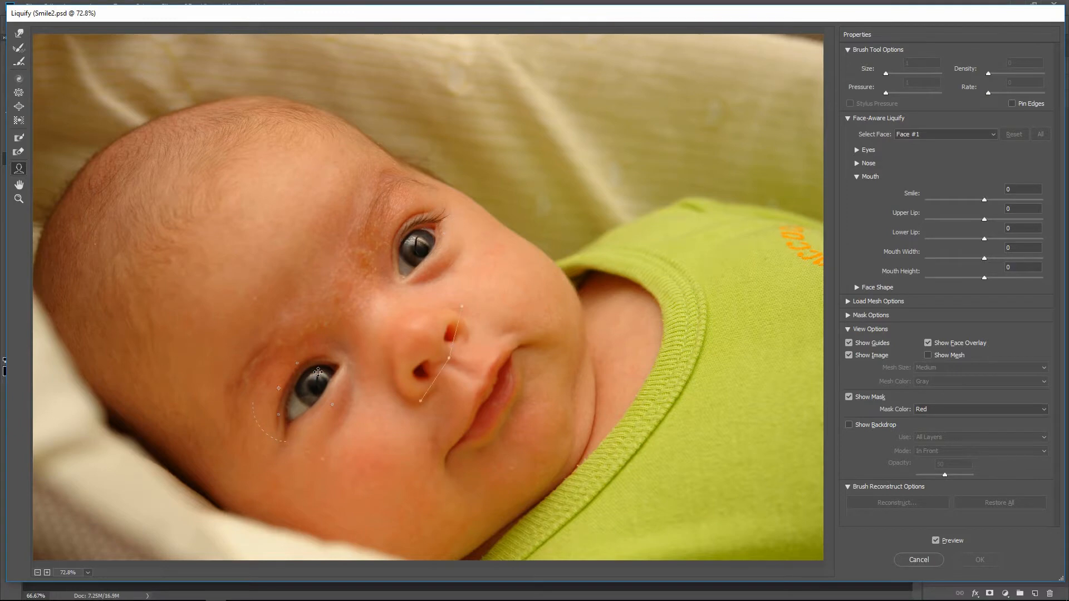
pyautogui.moveTo(510, 316)
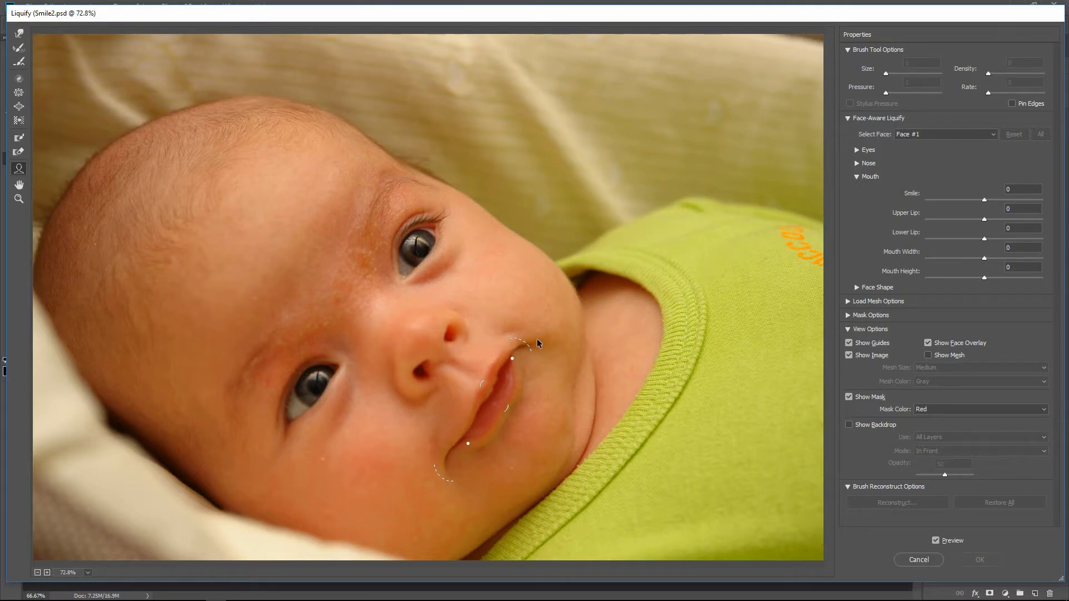
pyautogui.moveTo(536, 334)
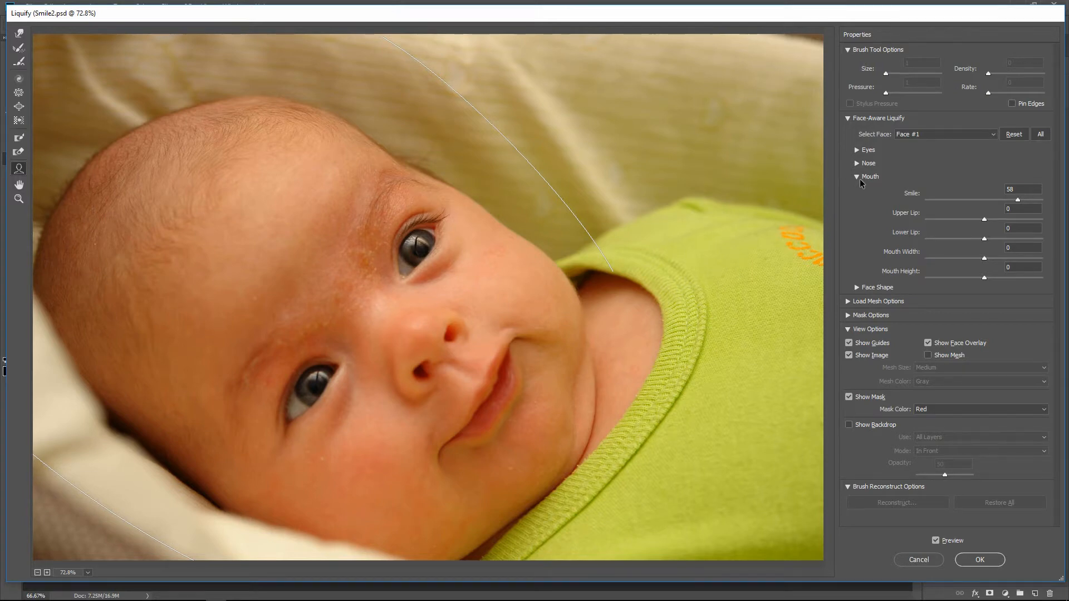
pyautogui.moveTo(1017, 205)
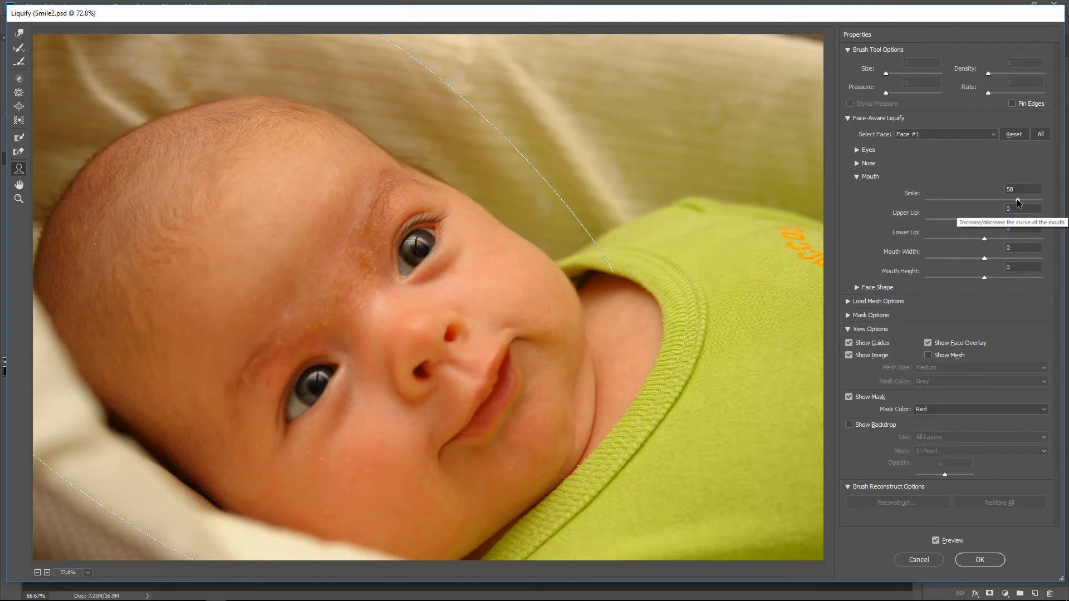
# Step: Set the baby's Smile to 68, compare with Preview, and commit the Liquify result
pyautogui.doubleClick(1022, 189)
pyautogui.write('68')
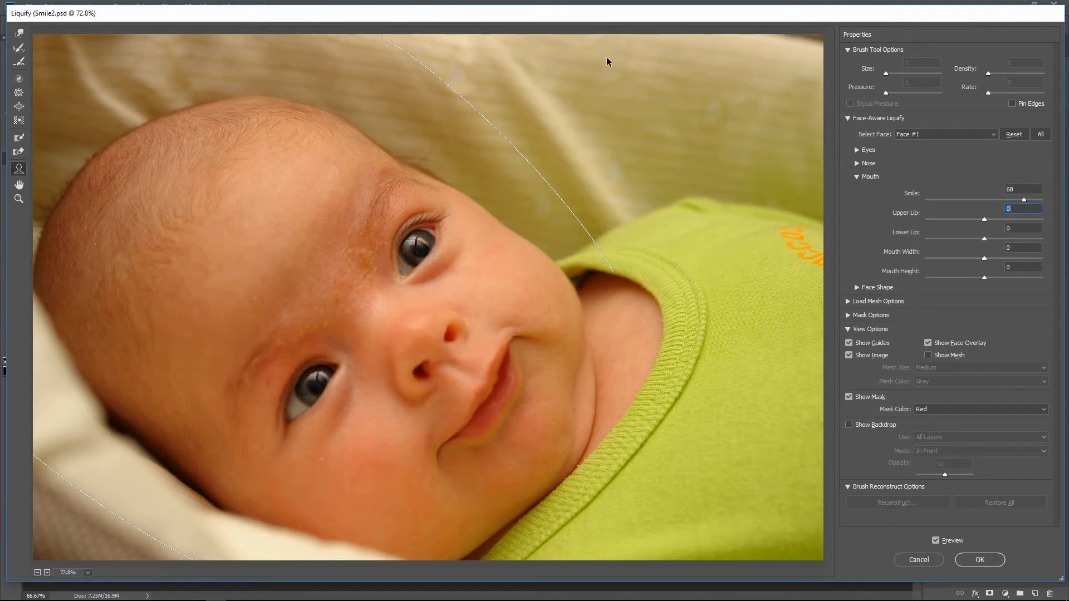
pyautogui.moveTo(845, 475)
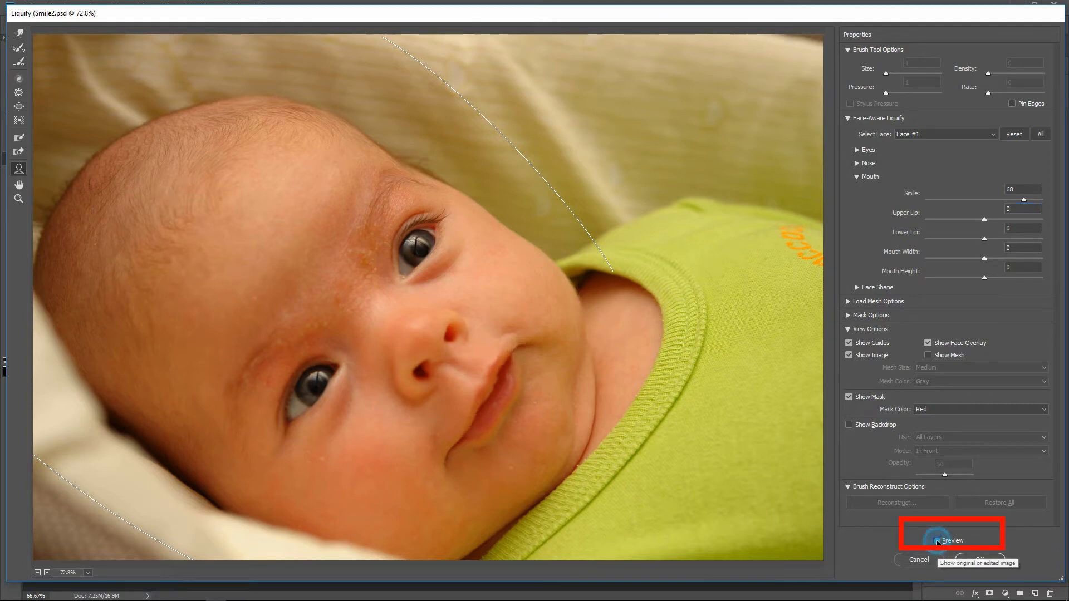
pyautogui.click(936, 540)
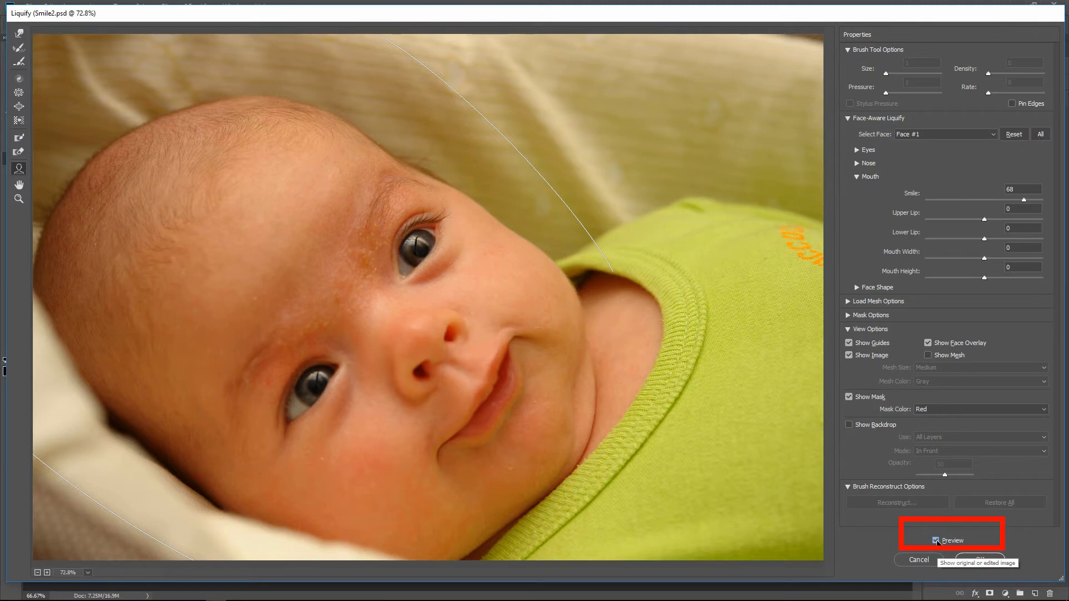
pyautogui.moveTo(892, 545)
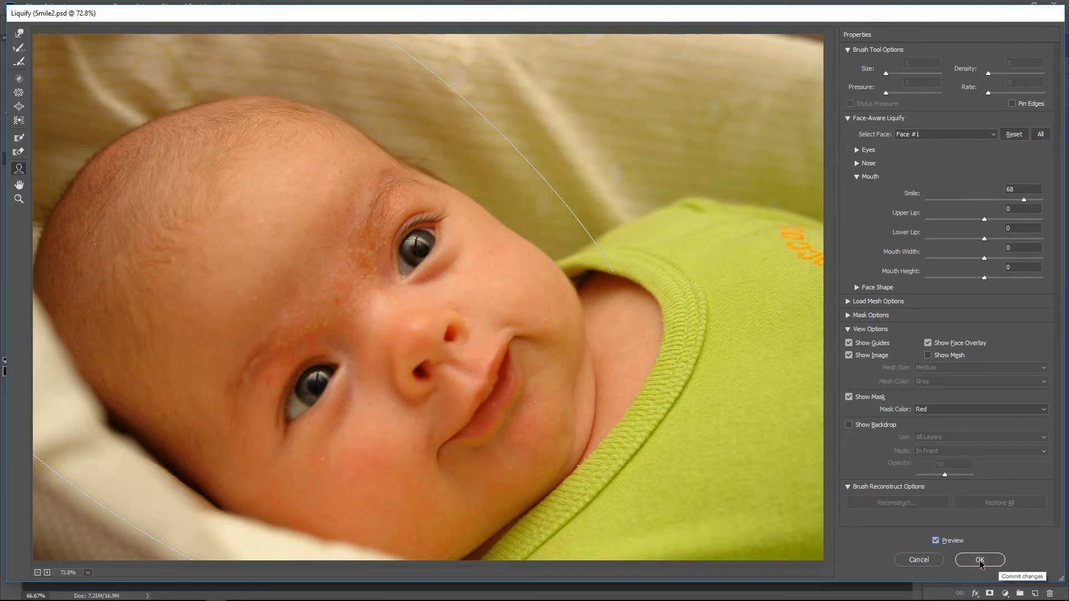
pyautogui.click(979, 560)
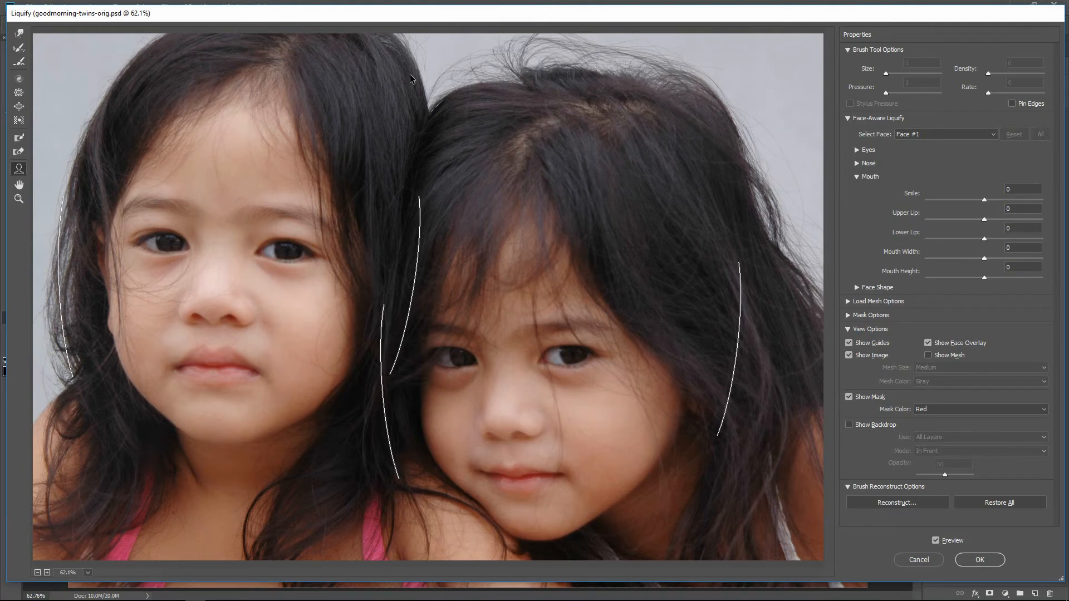
pyautogui.moveTo(405, 87)
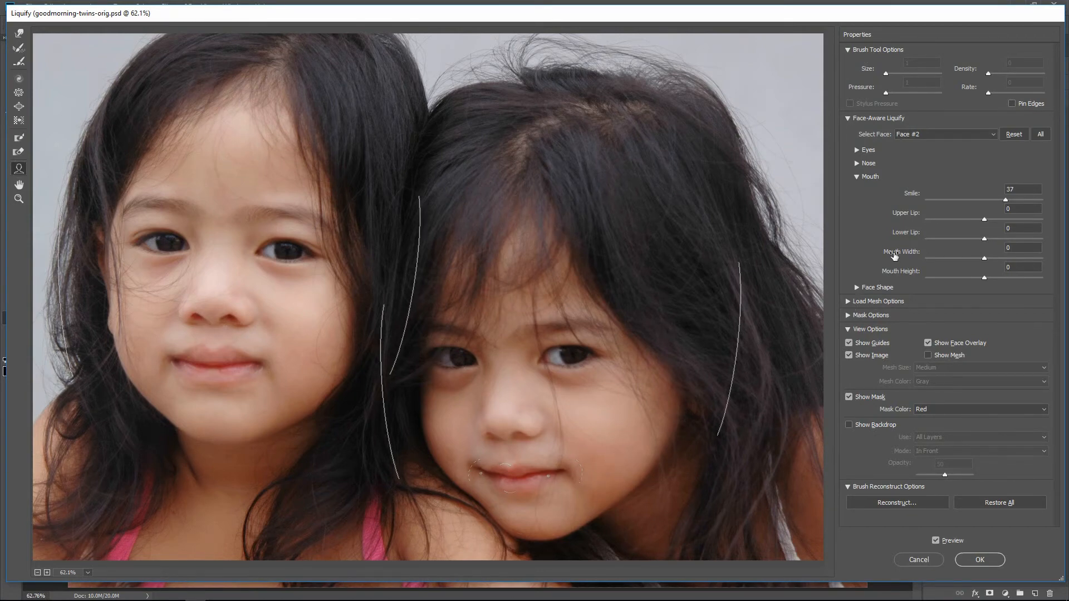
# Step: Switch Select Face between Face #1 (Smile 95) and Face #2 (Smile 68) on the twins
pyautogui.click(944, 133)
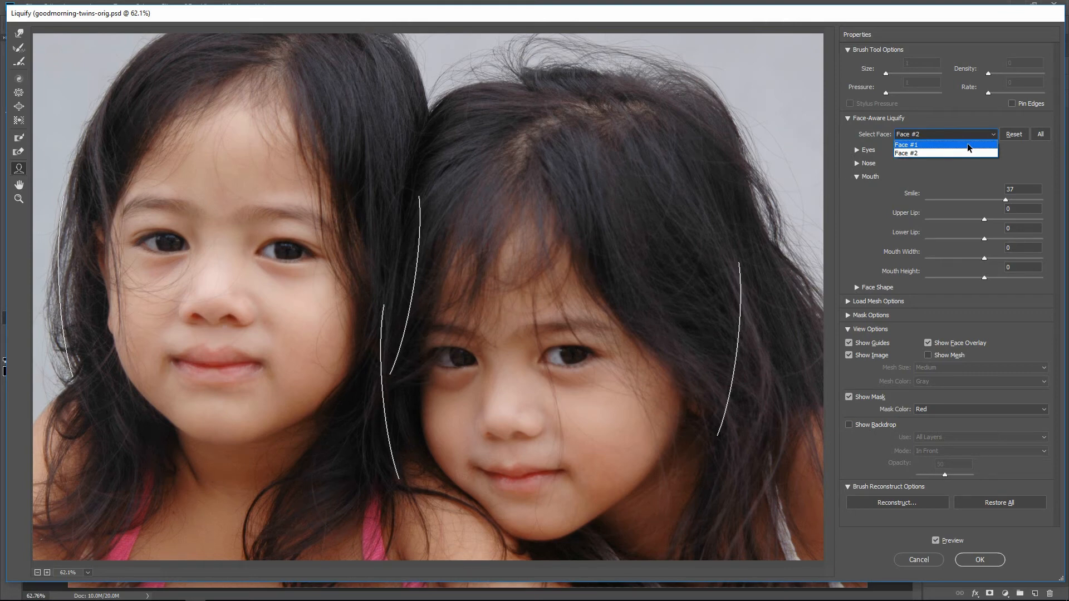
pyautogui.click(906, 144)
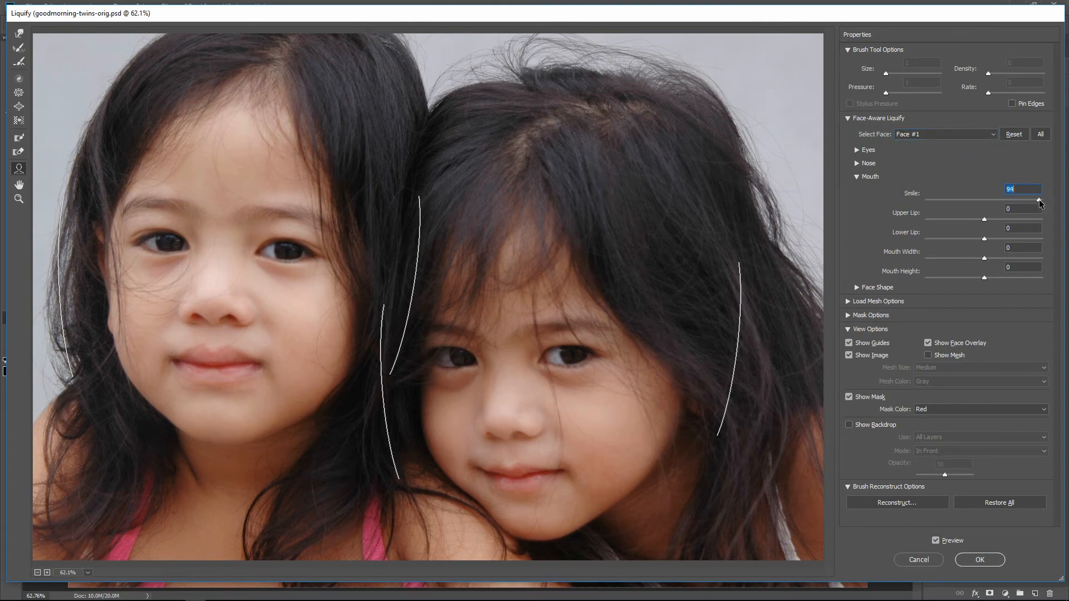
pyautogui.click(1041, 200)
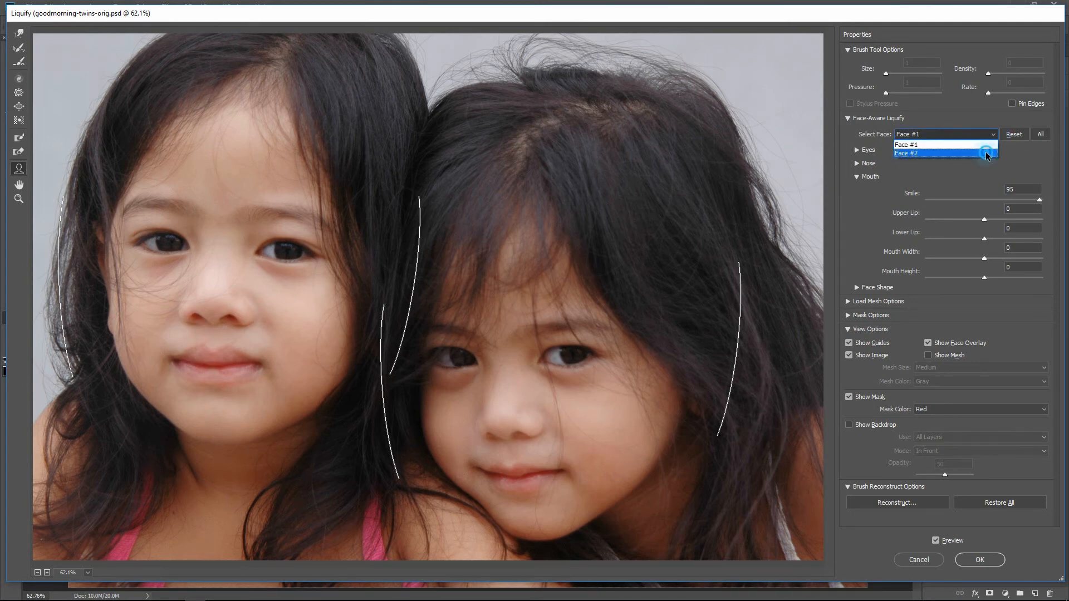
pyautogui.click(906, 153)
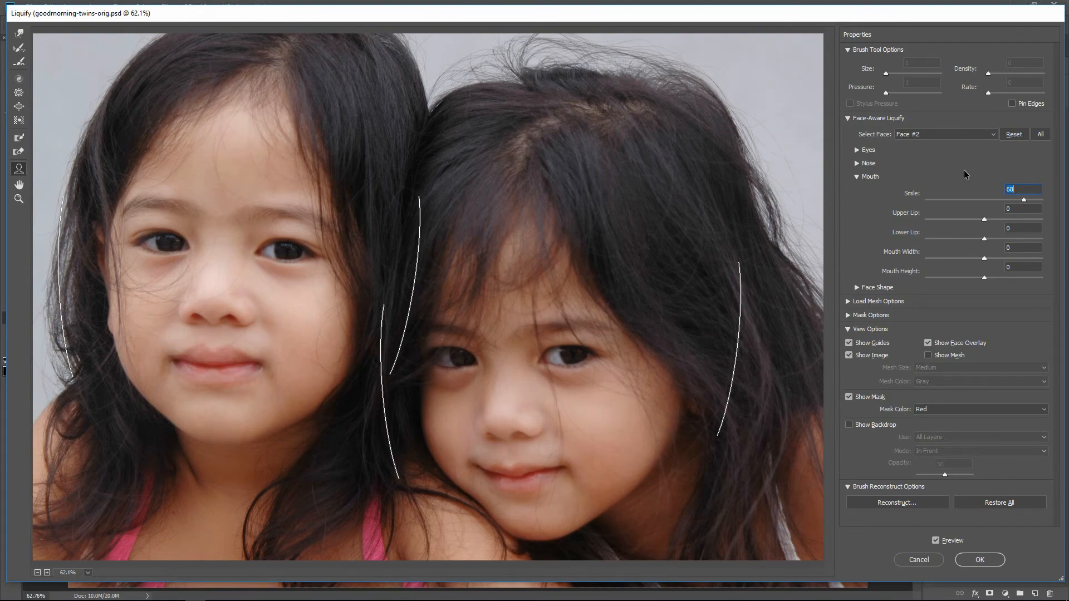
pyautogui.moveTo(980, 560)
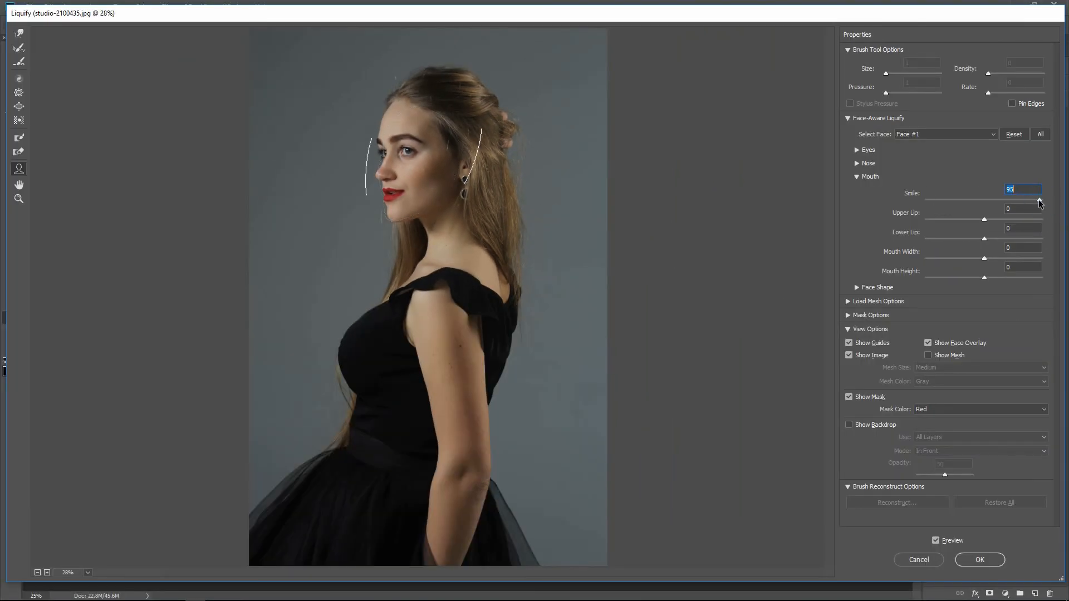
pyautogui.moveTo(980, 560)
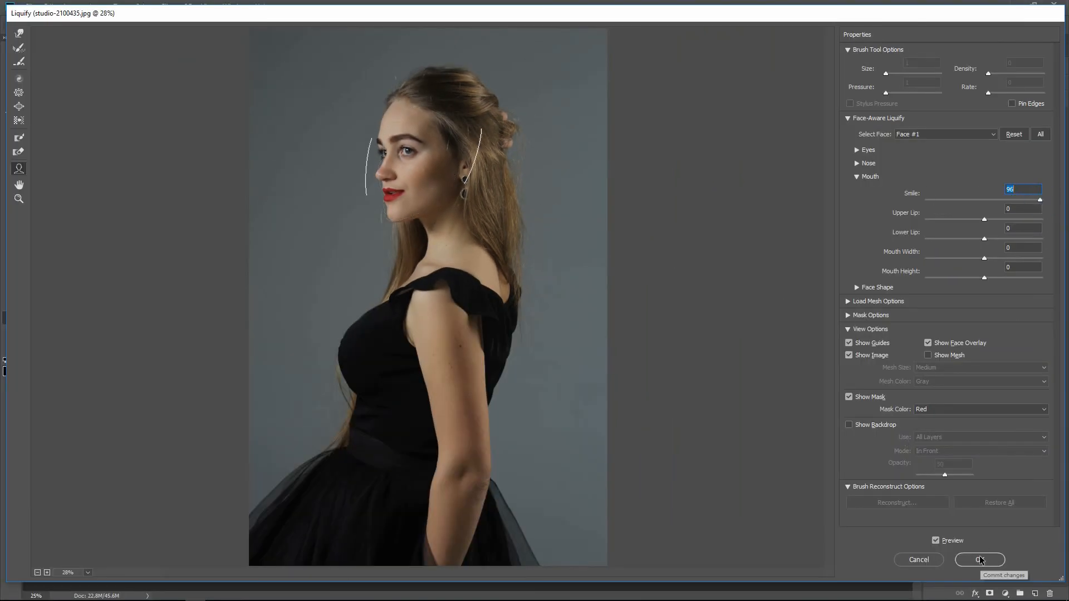